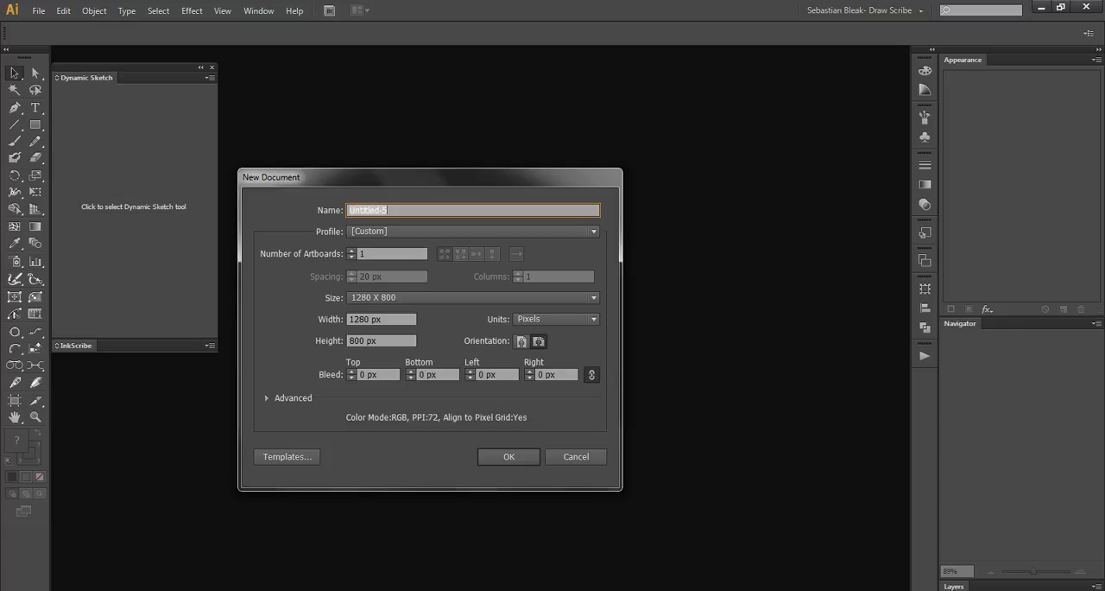
Keep the Custom profile and create the new 1280 × 800 px document
left_click(594, 232)
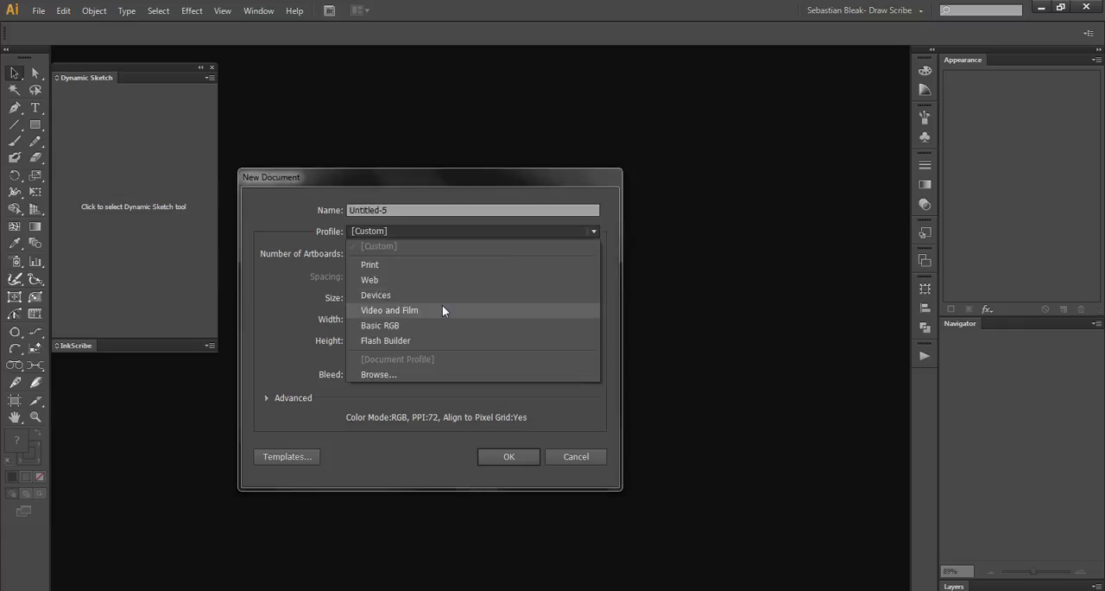
left_click(369, 279)
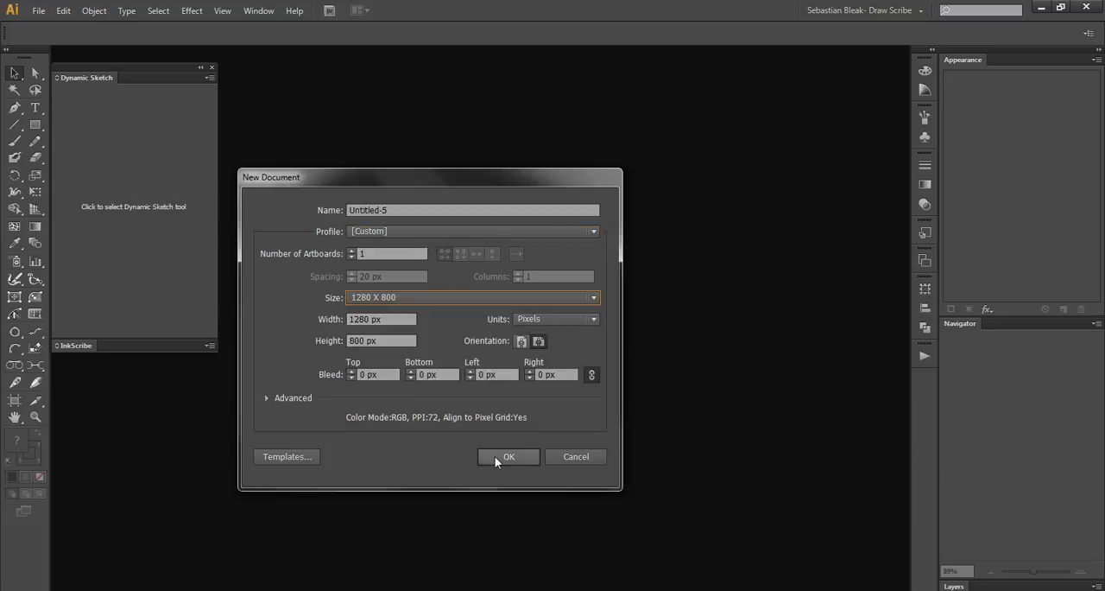
left_click(507, 456)
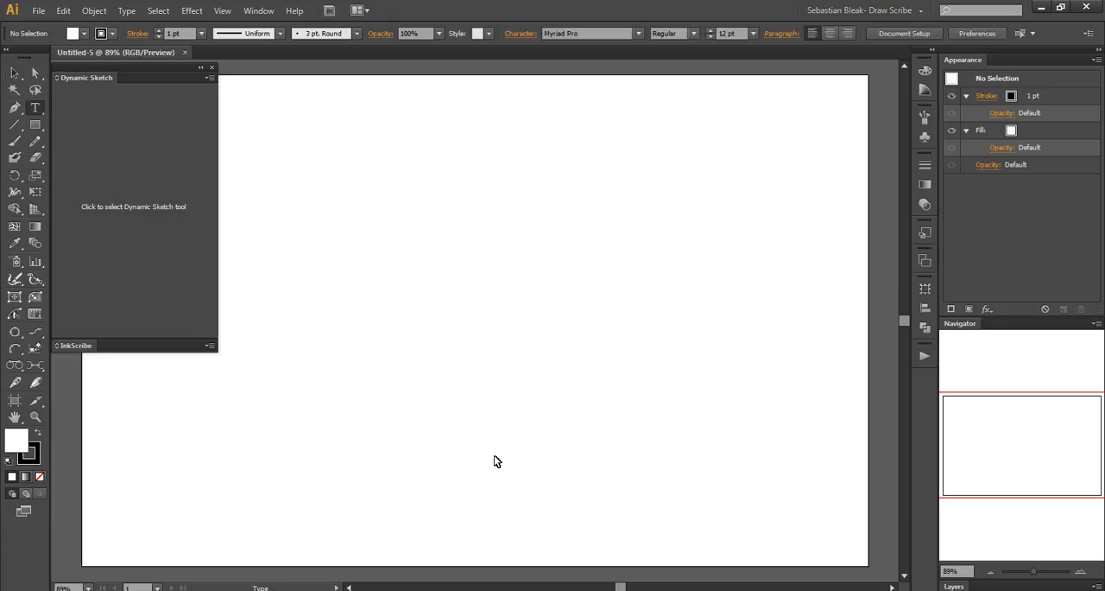
mouse_move(825, 44)
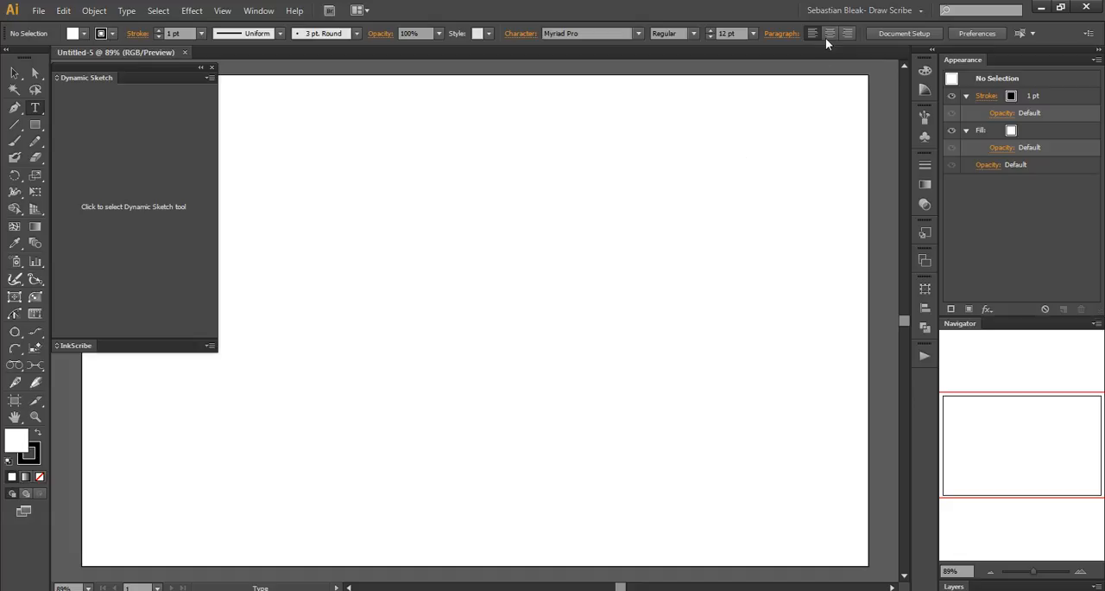
mouse_move(829, 34)
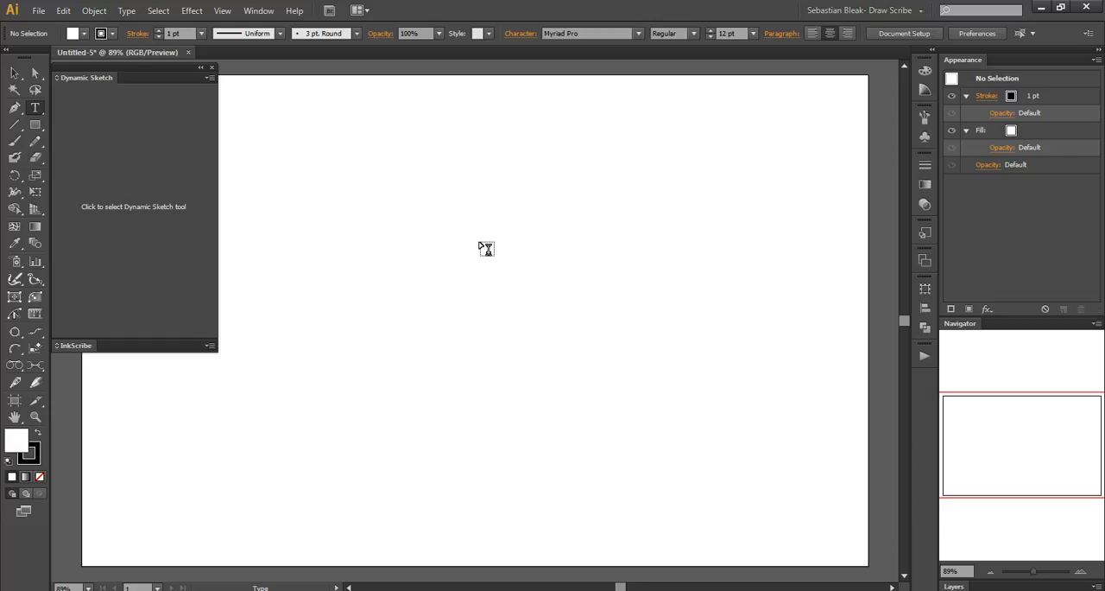
Place a text object near the upper centre reading SEBASTIAN with BLEAK on a second line
left_click(34, 107)
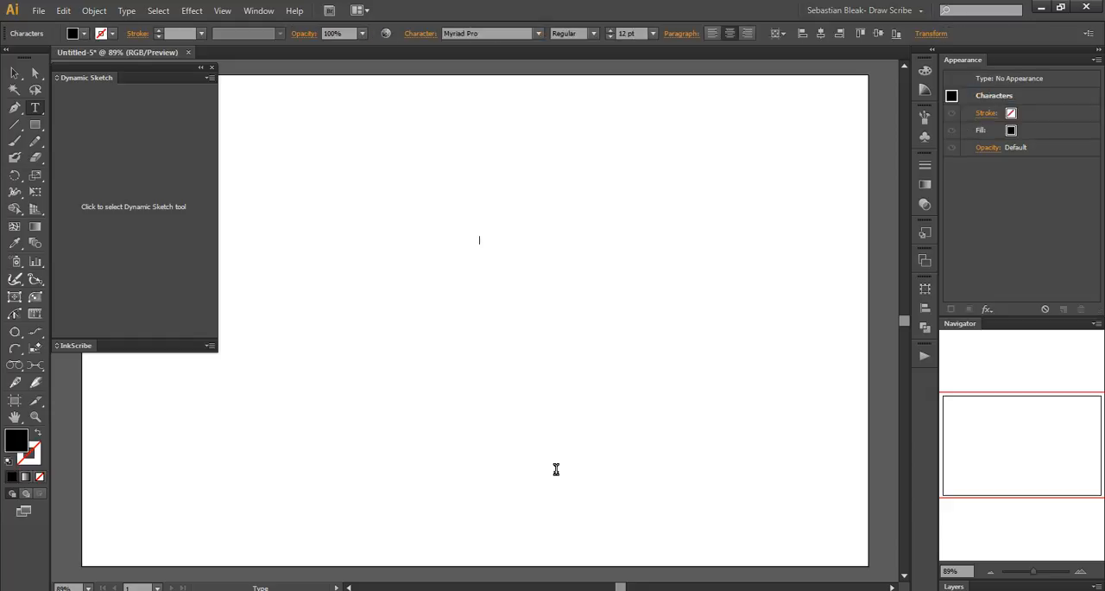
type("SEBASTIAN")
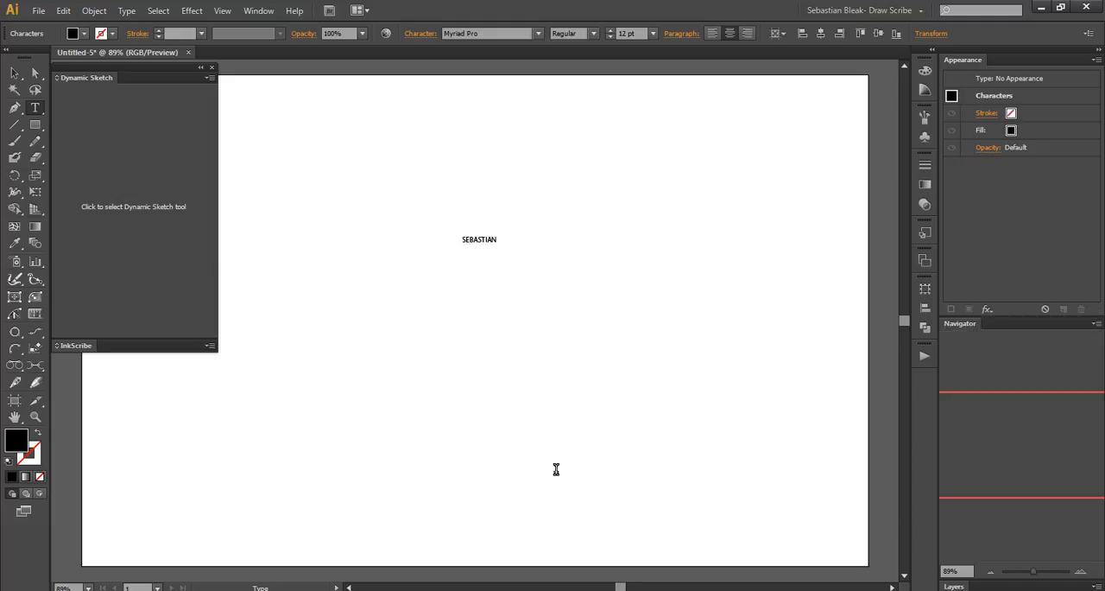
type("BLEAK")
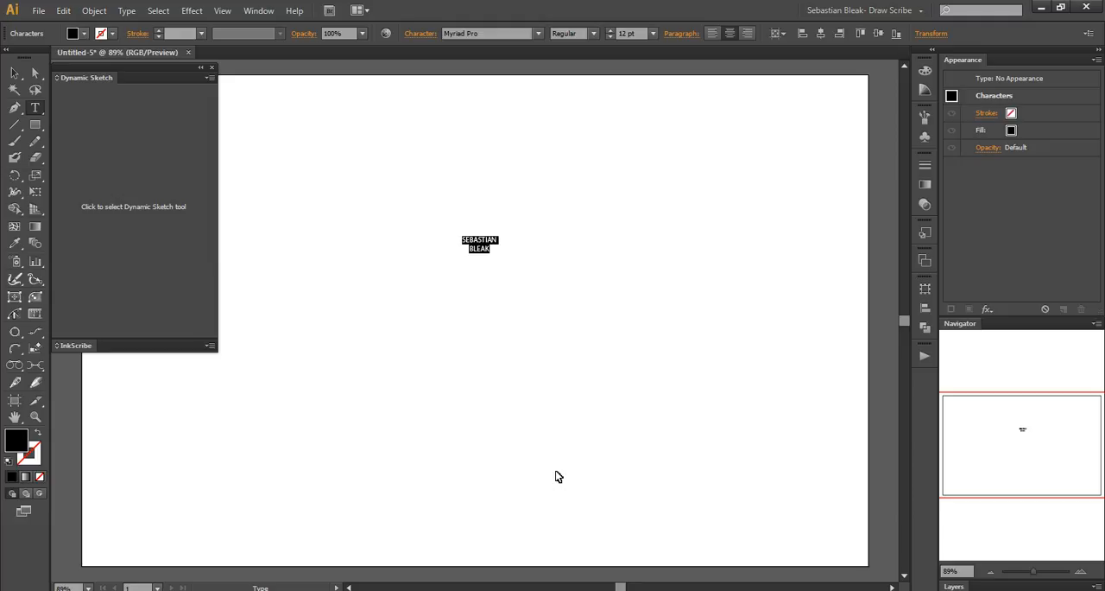
Set the font size of both lines to 72 pt
left_click(480, 243)
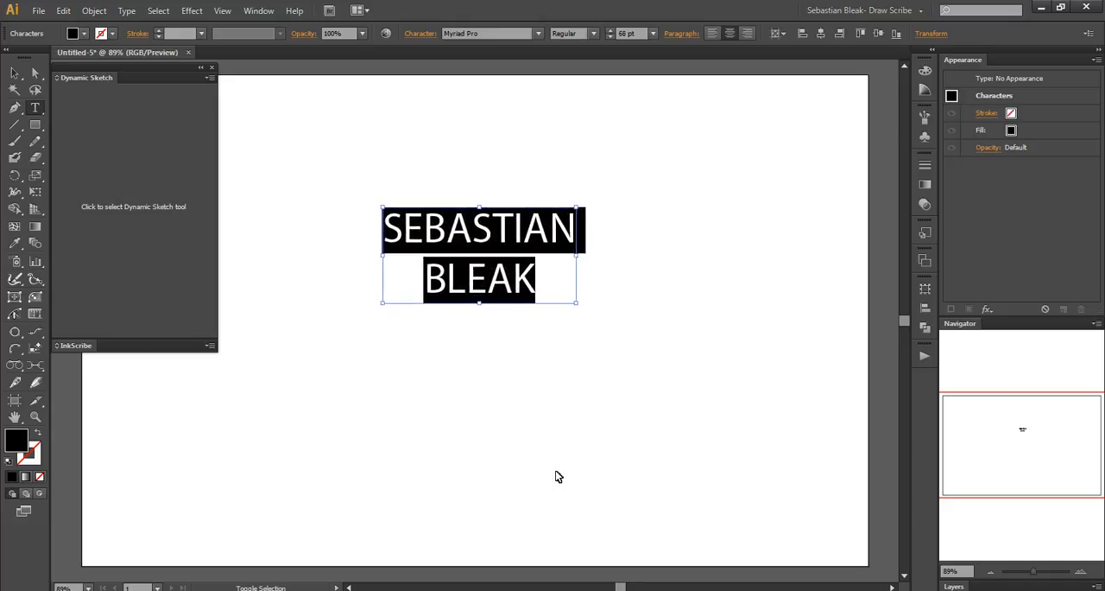
type("72")
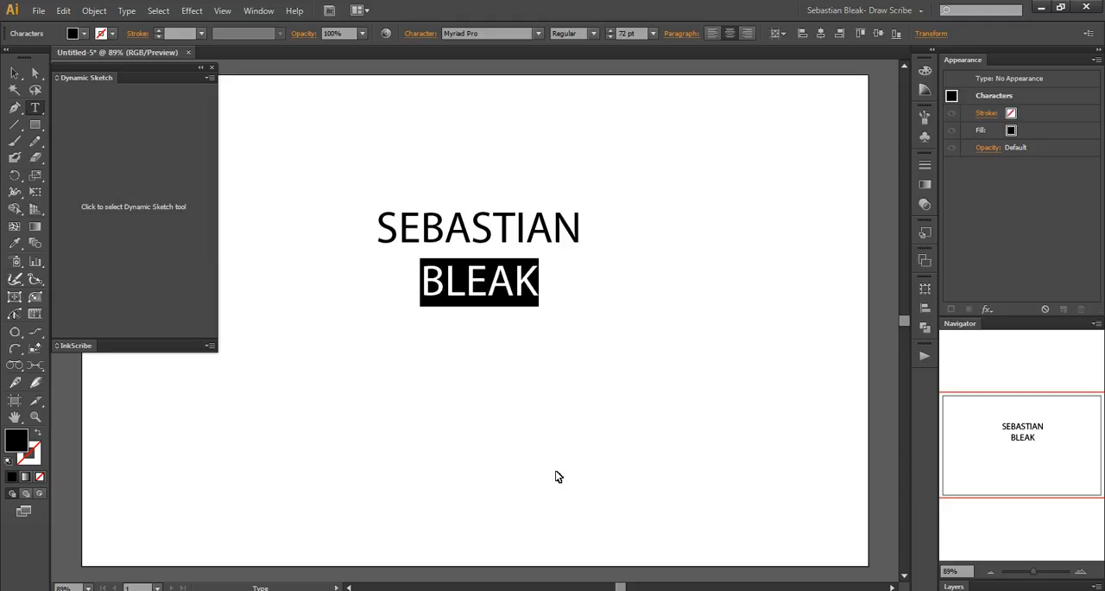
left_click(478, 226)
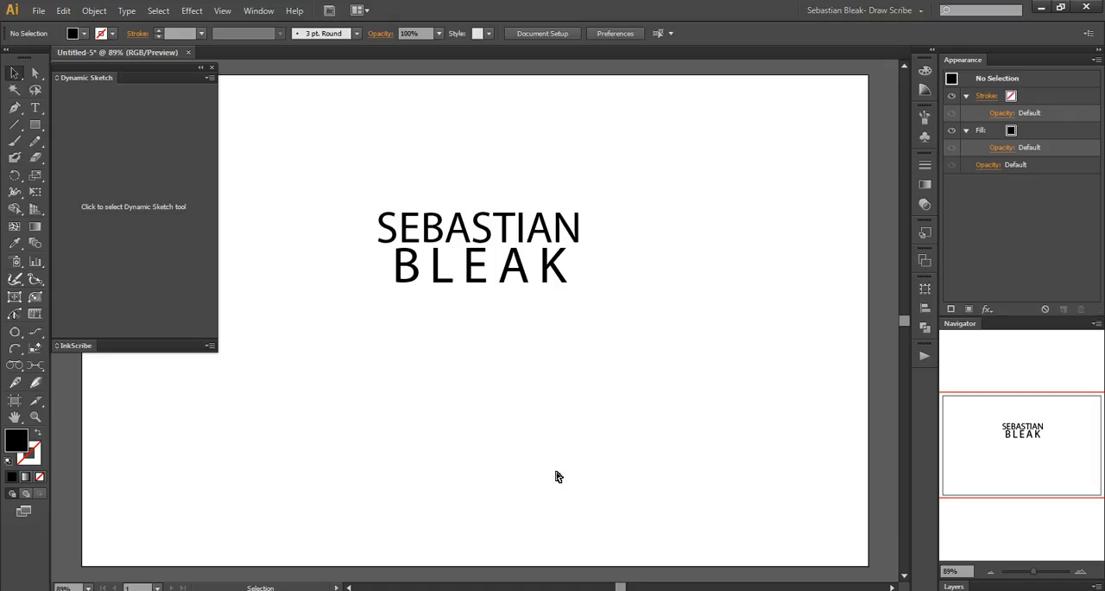
mouse_move(217, 538)
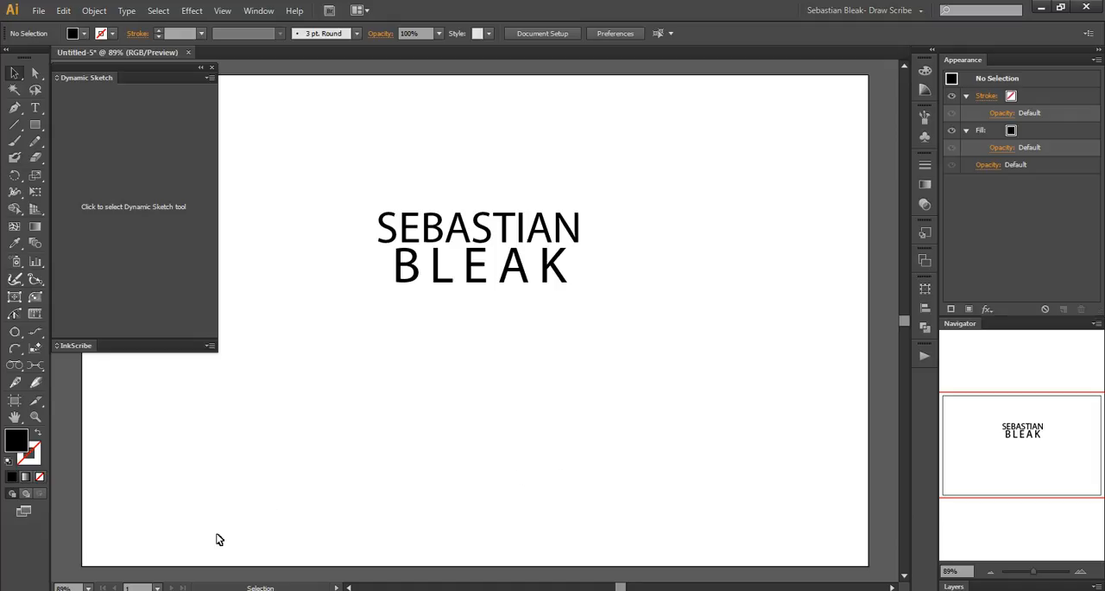